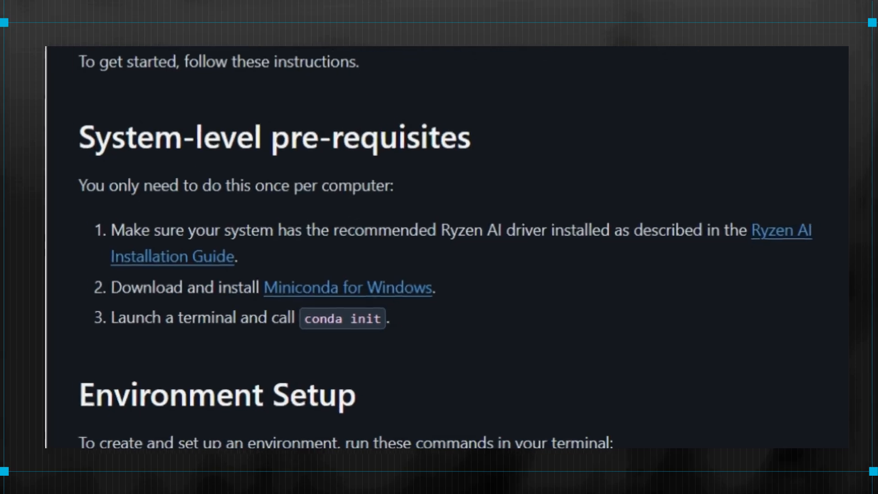
Scroll the Ryzen AI docs to the System-level pre-requisites and Environment Setup sections
scroll(down, 3)
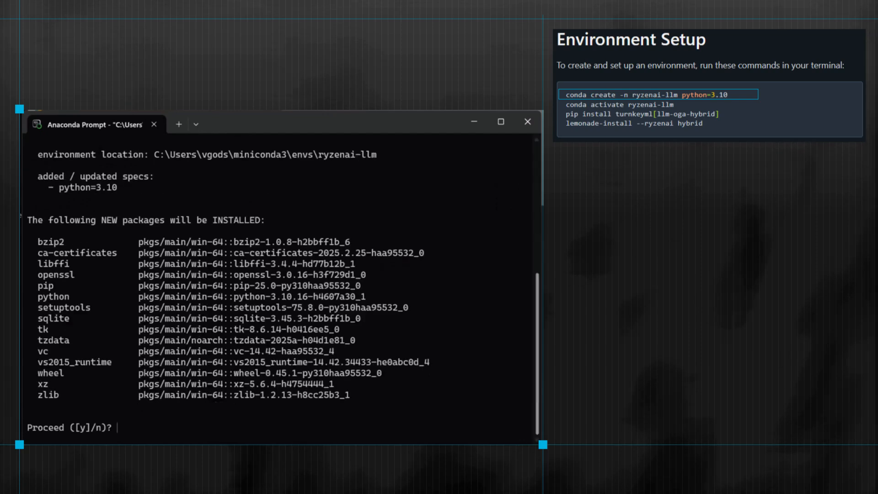
Confirm the ryzenai-llm environment, pip install turnkeyml[llm-oga-hybrid], and accept the license
text(y)
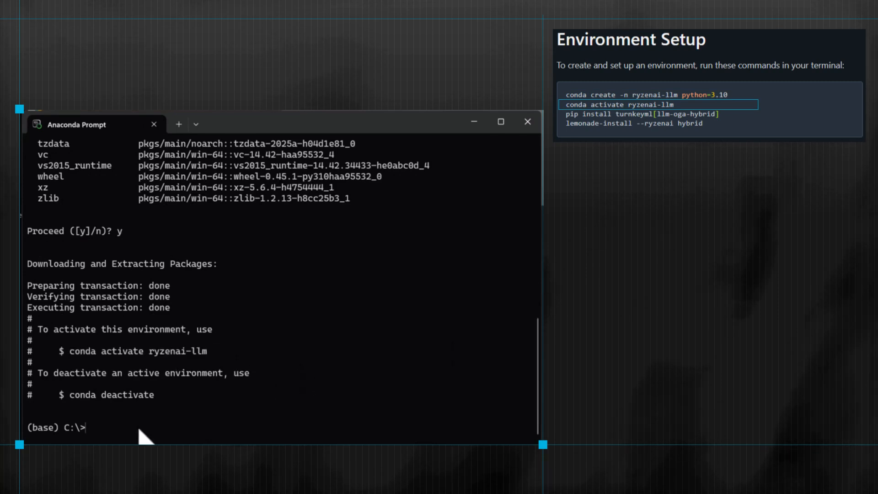
text(pip install turnkeyml[llm-oga-hybrid])
text(lemonade-install --ryzenai hybrid)
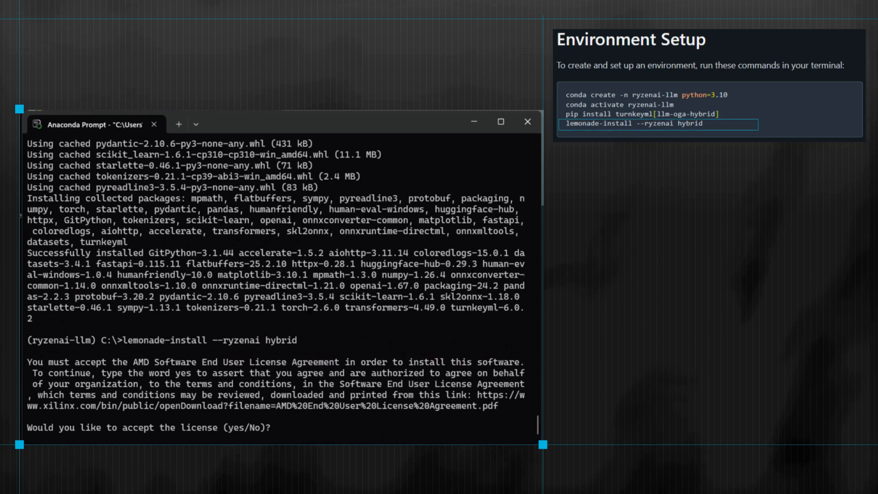
text(yes)
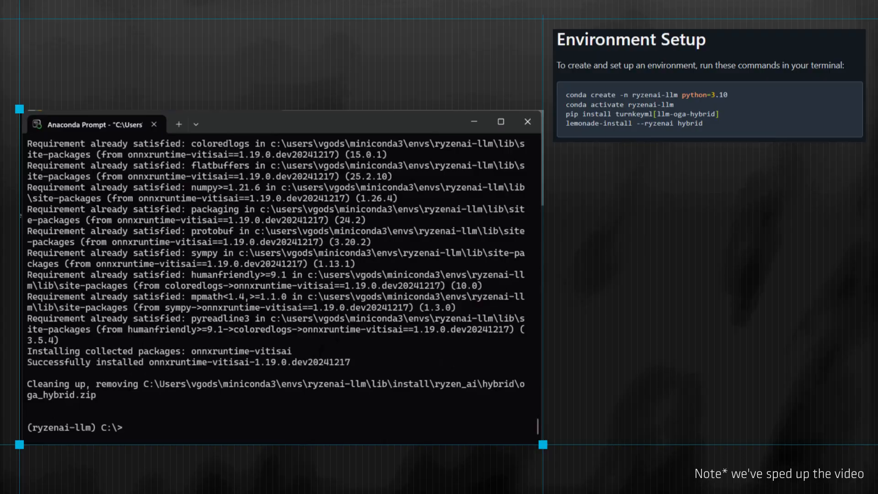
scroll(down, 3)
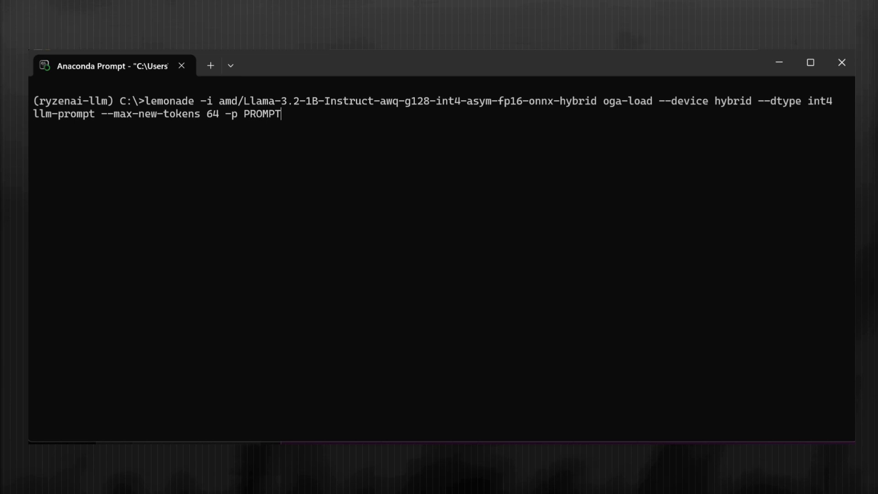
Replace the PROMPT placeholder in the Llama-3.2-1B-Instruct hybrid lemonade command and run it
double_click(626, 101)
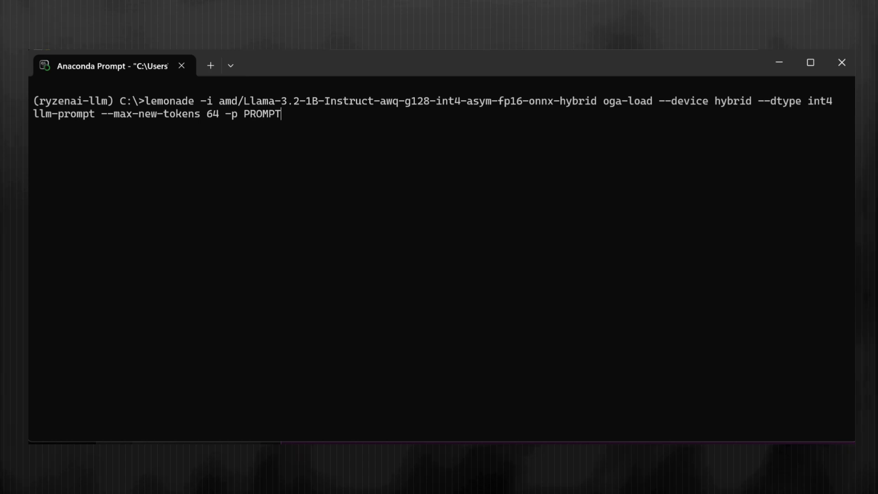
key(Backspace)
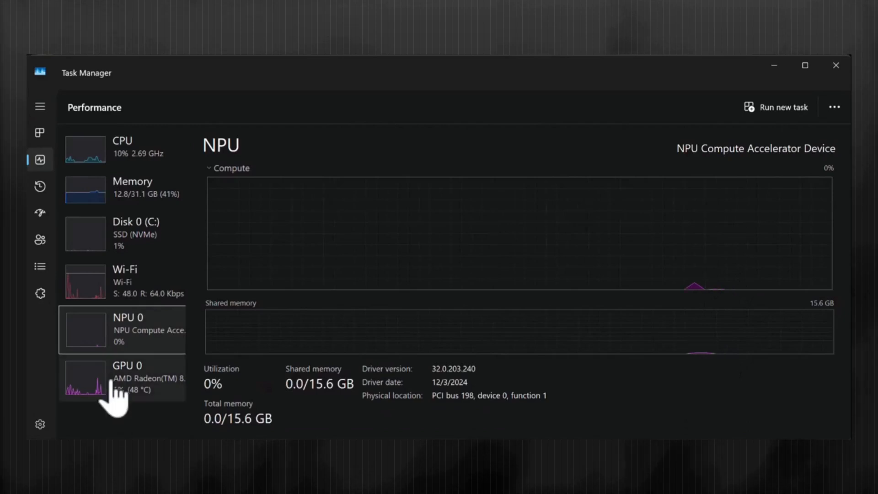
Select NPU 0 on Task Manager's Performance tab
click(126, 378)
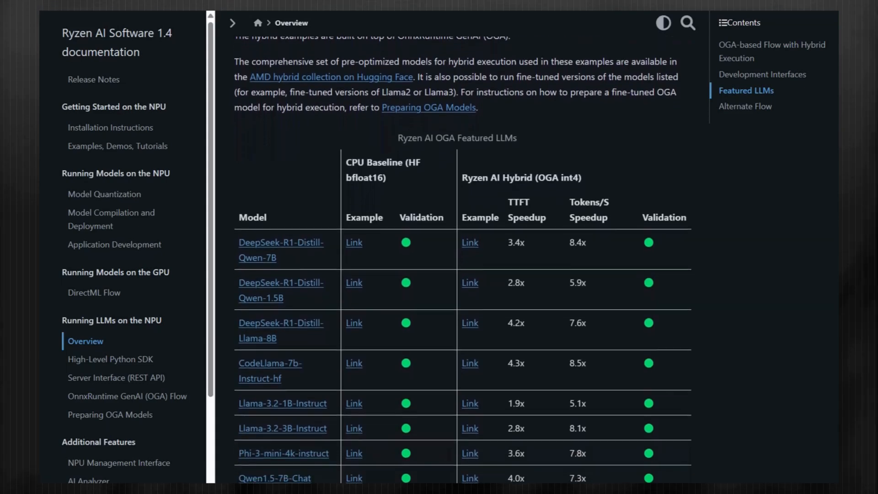
Scroll the NPU Overview page down to the Featured LLMs table of hybrid models
scroll(down, 3)
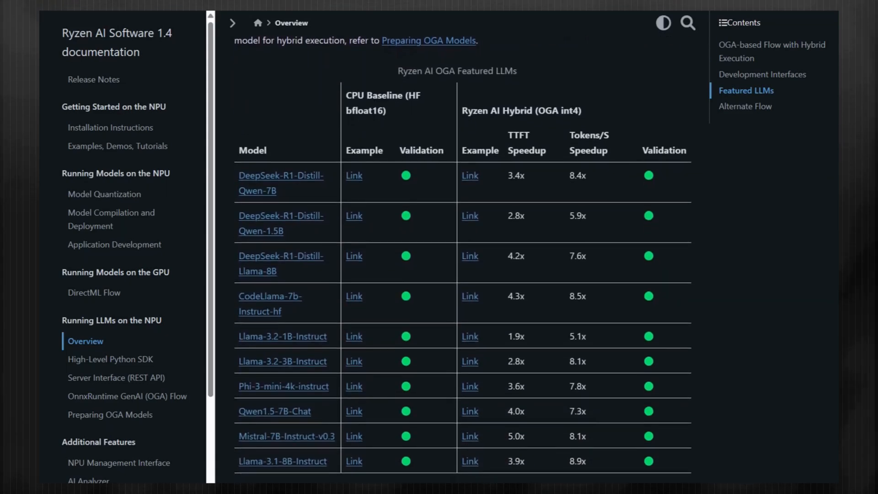
scroll(down, 3)
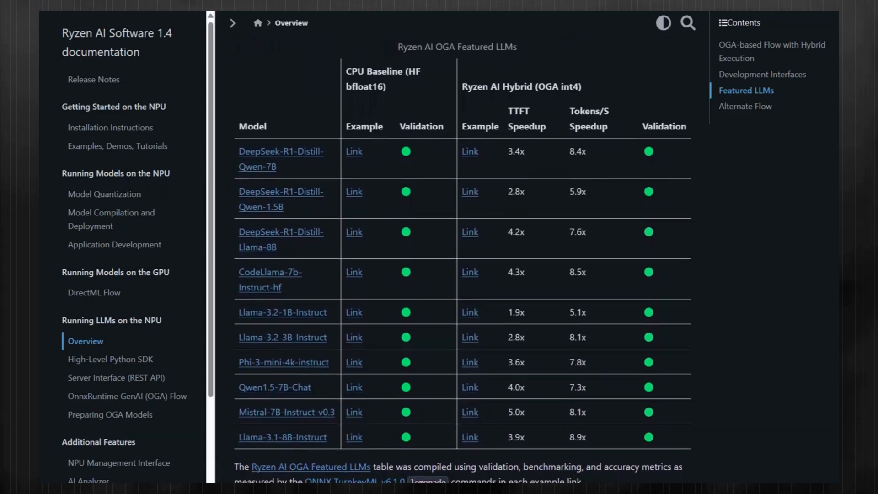